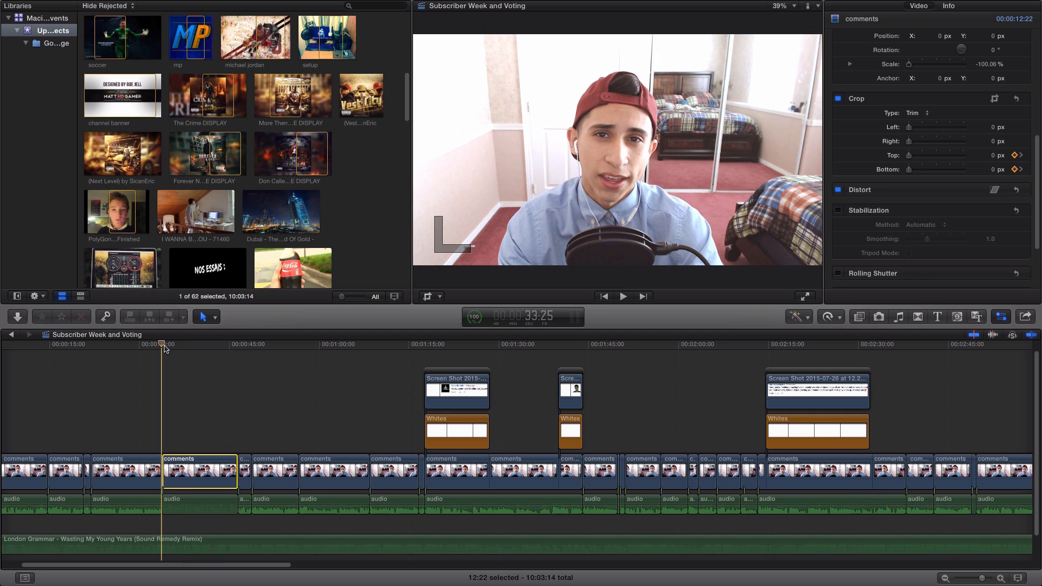
Step: Reset the comments clip's crop, clearing its Top and Bottom keyframes
left_click(621, 296)
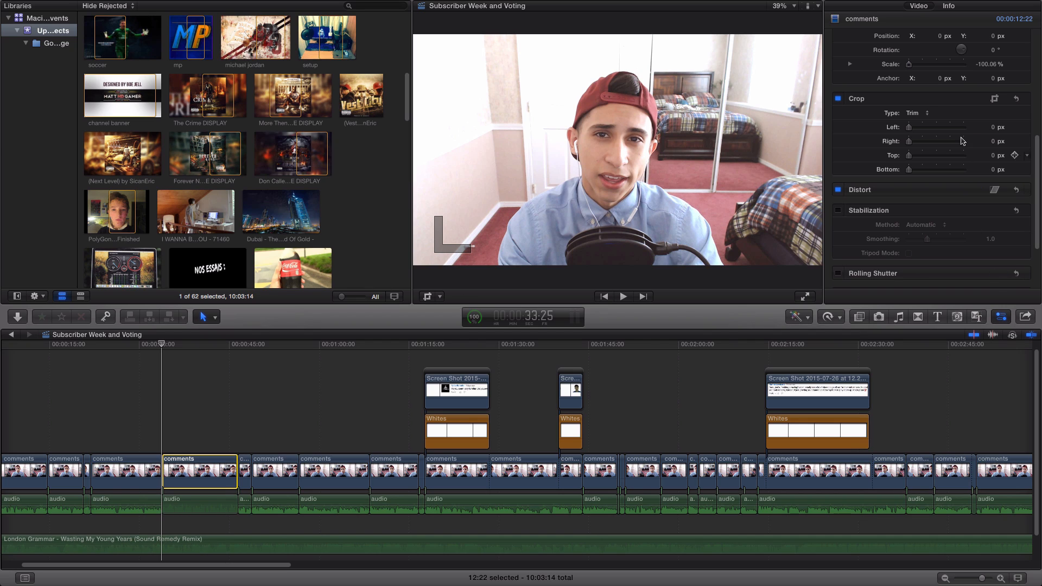
scroll("down", 3)
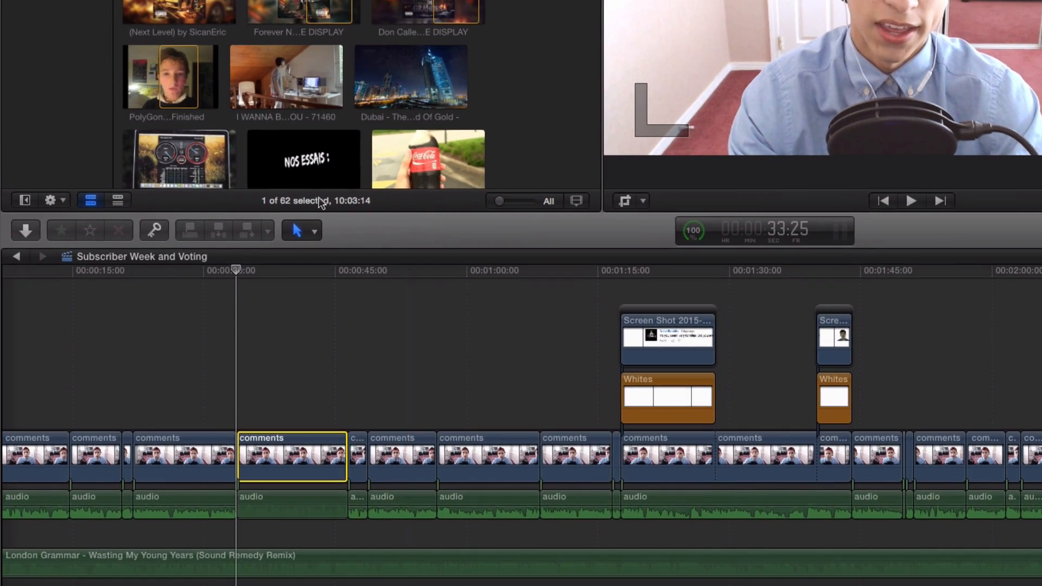
Step: Add a Top crop keyframe on the comments clip at the current frame
left_click(308, 270)
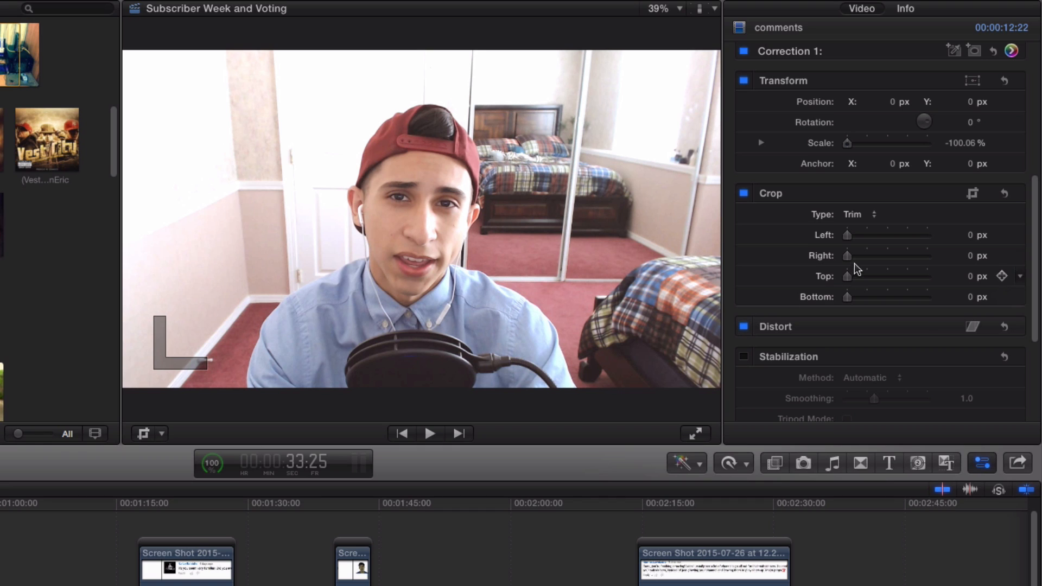
mouse_move(843, 278)
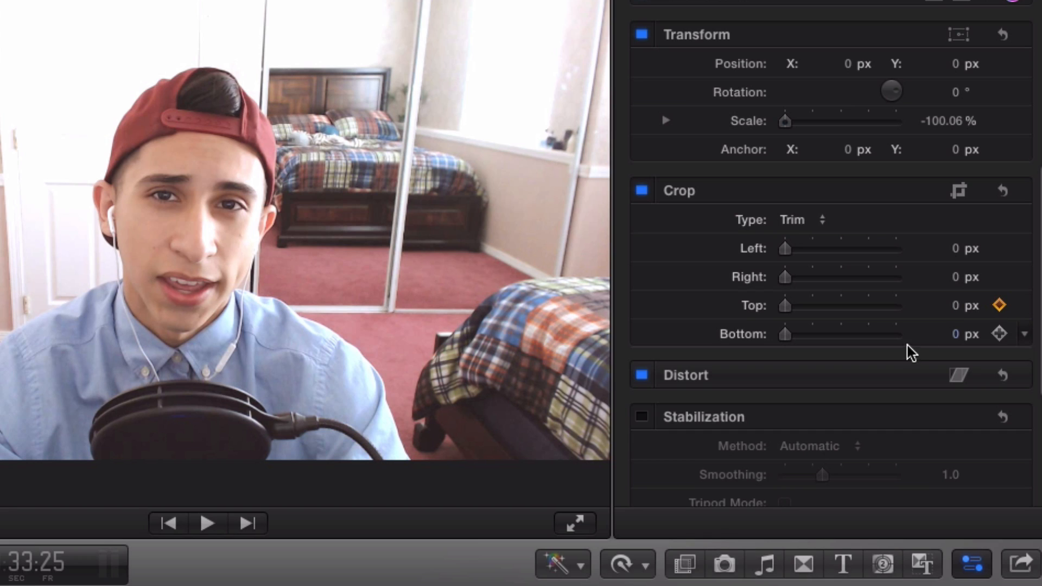
Step: Add a Bottom crop keyframe on the comments clip
left_click(999, 334)
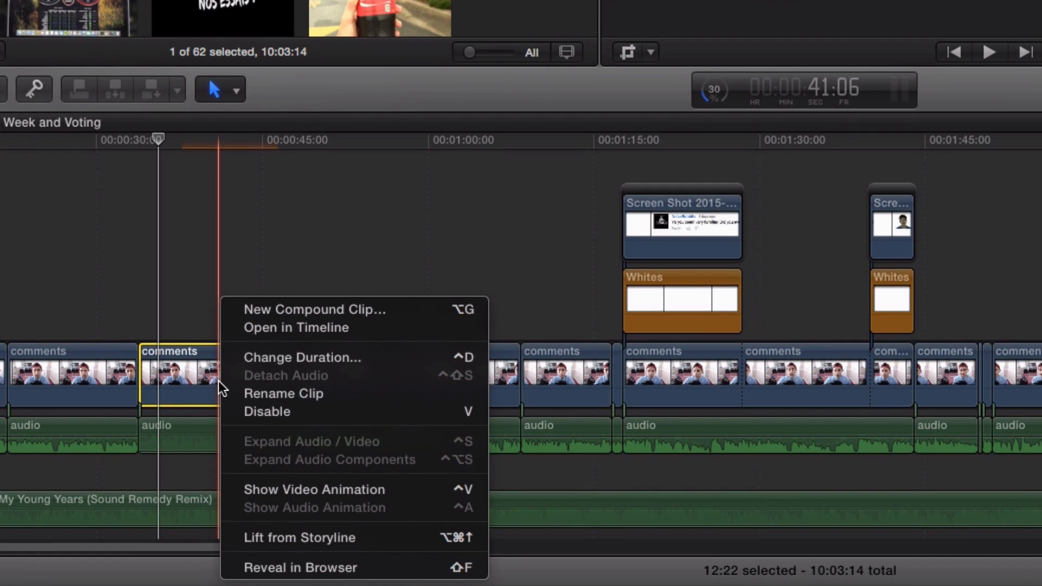
Step: Show the comments clip's Video Animation editor and return the playhead to the crop keyframe
left_click(313, 490)
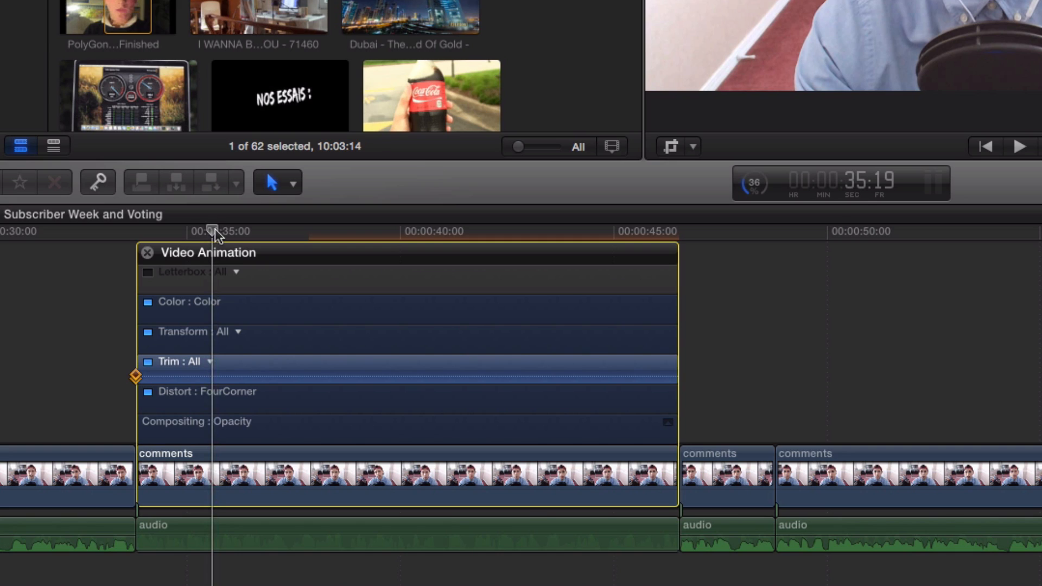
left_click_drag(212, 231, 132, 231)
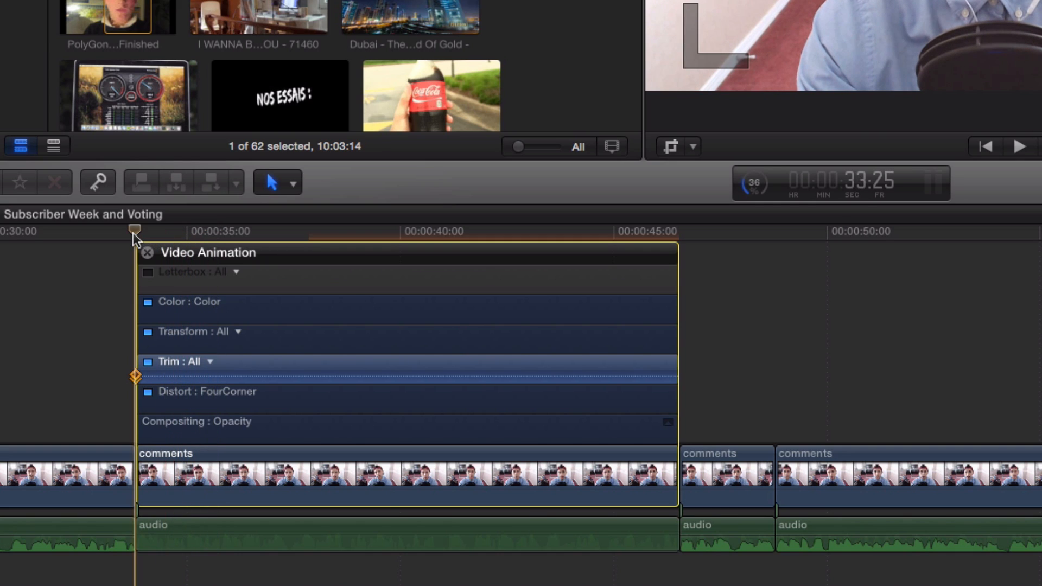